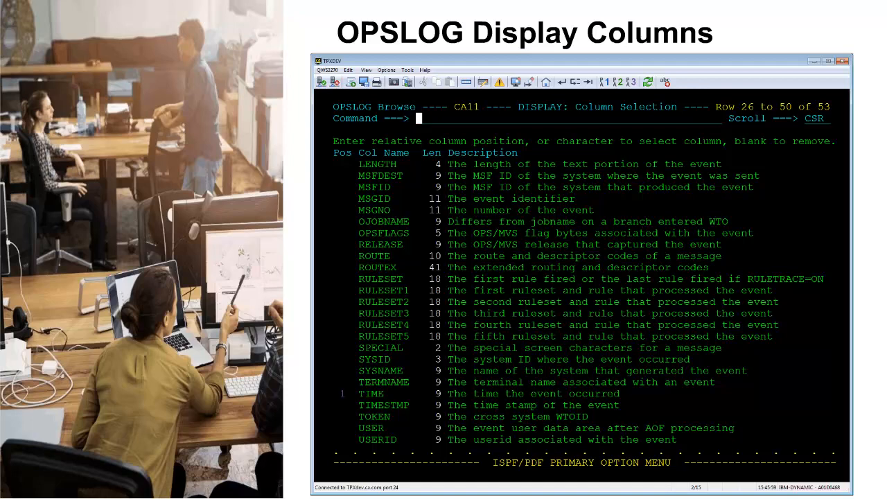
Display all column values for the selected OPSLOG MSG event via the ALL line command
key("Enter")
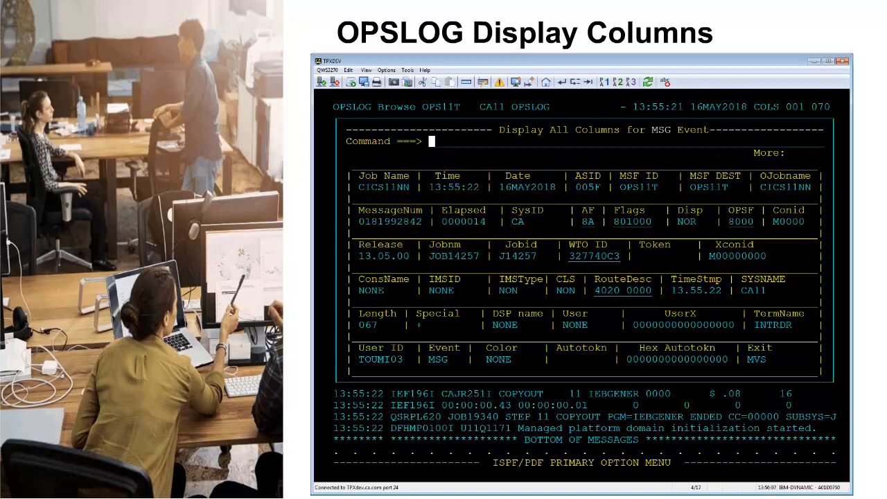